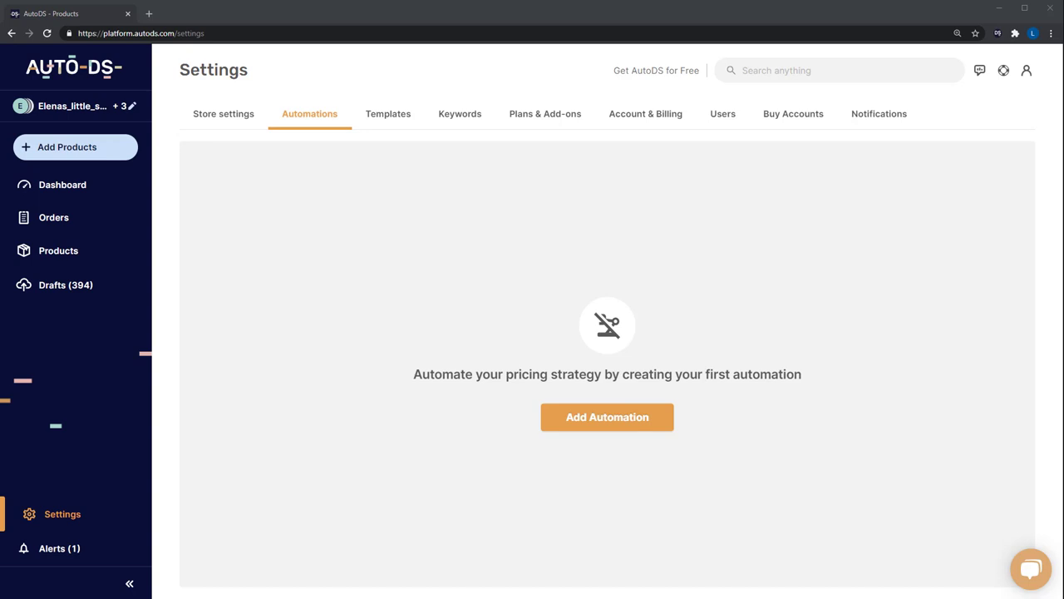
{"action": "mouse_move", "coordinate": [709, 534]}
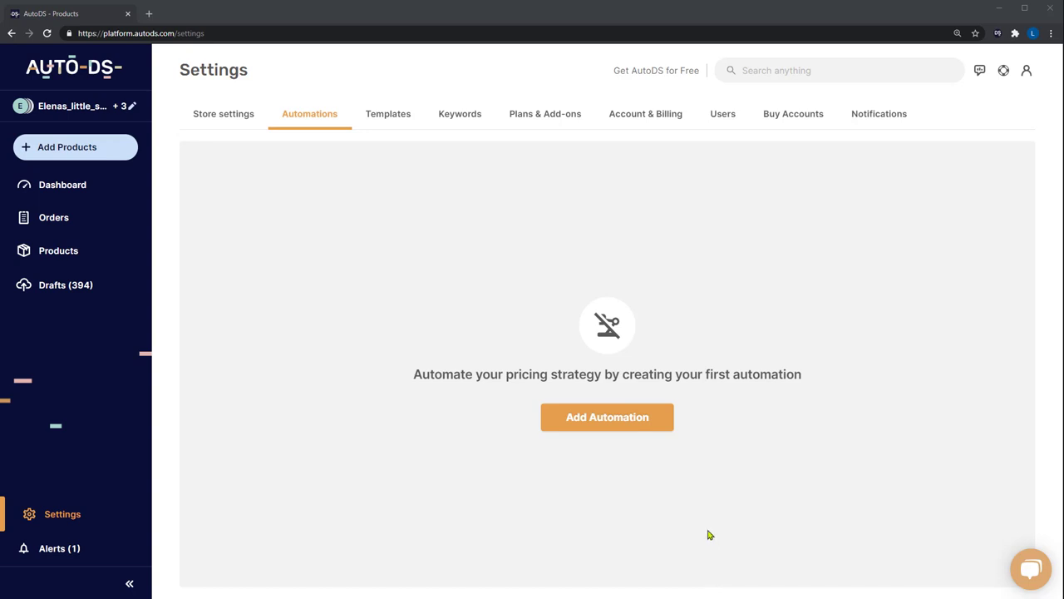
{"action": "mouse_move", "coordinate": [724, 472]}
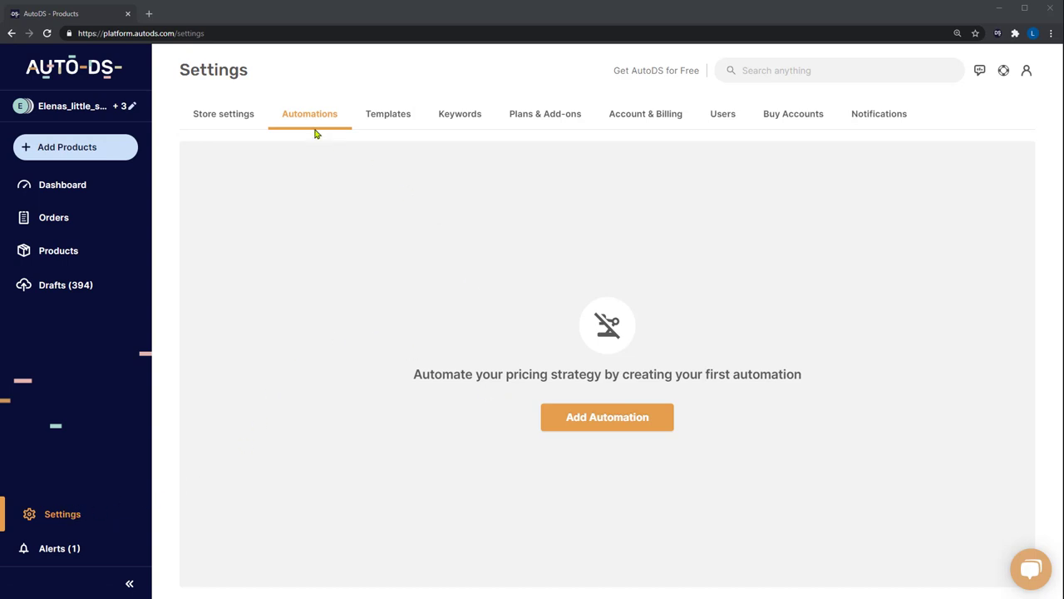
{"action": "mouse_move", "coordinate": [606, 441]}
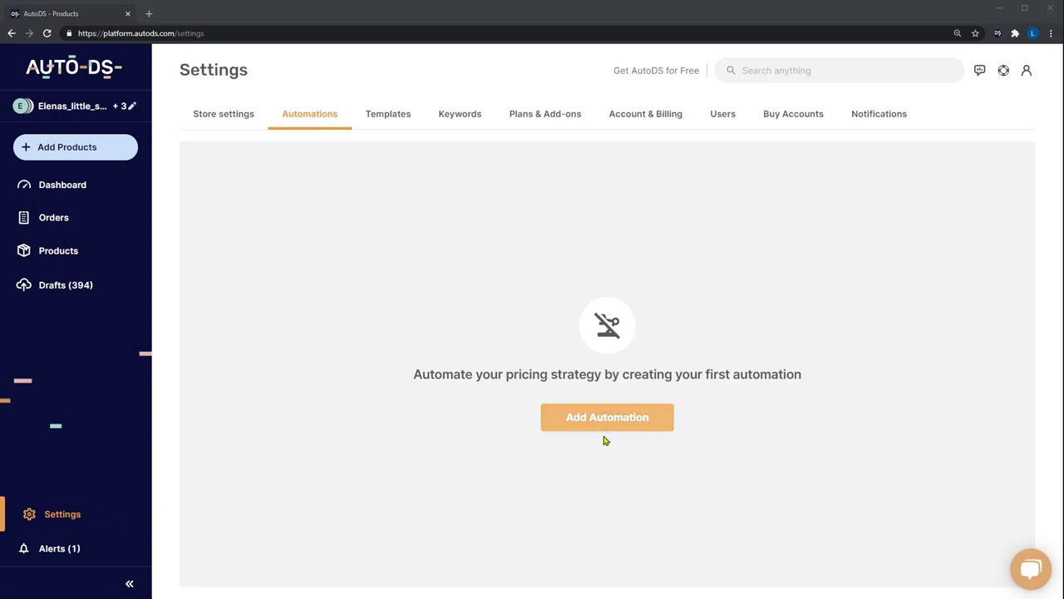
- Add a new Sales Base Pricing automation and begin its name with 'T'
{"action": "left_click", "coordinate": [607, 416]}
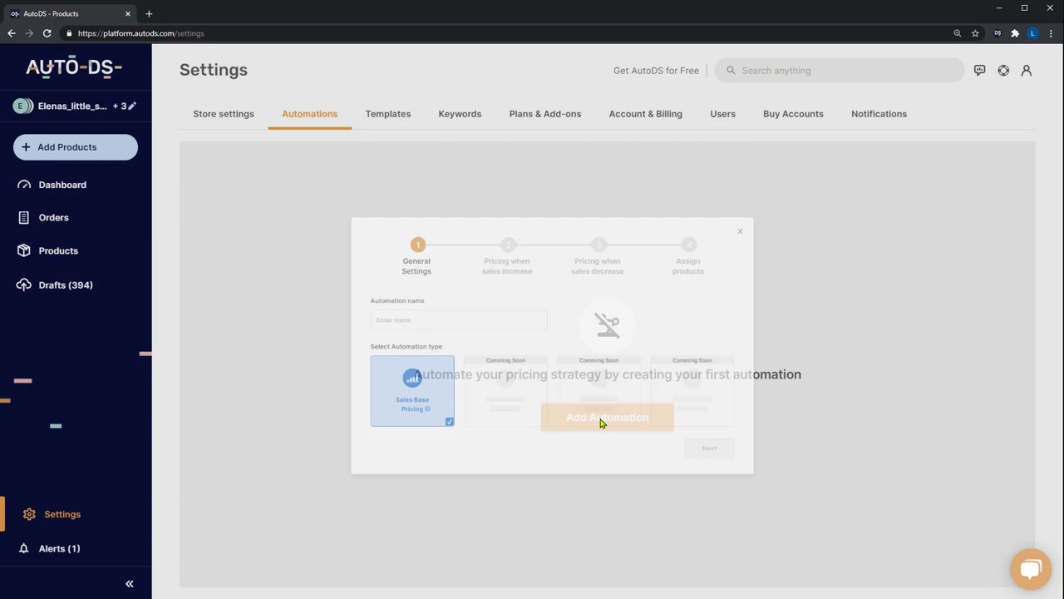
{"action": "left_click", "coordinate": [607, 416]}
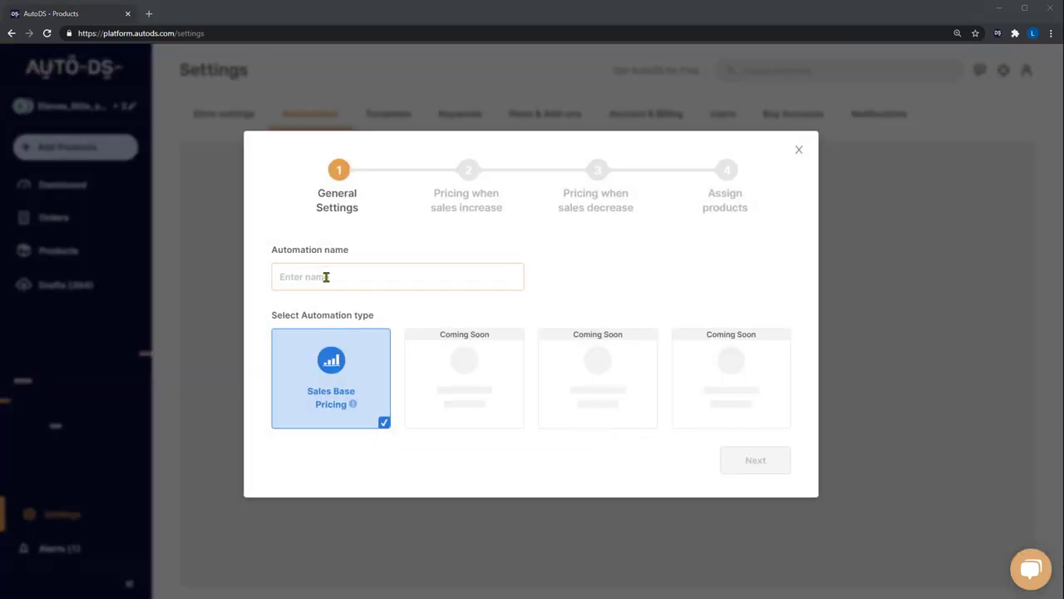
{"action": "type", "text": "T"}
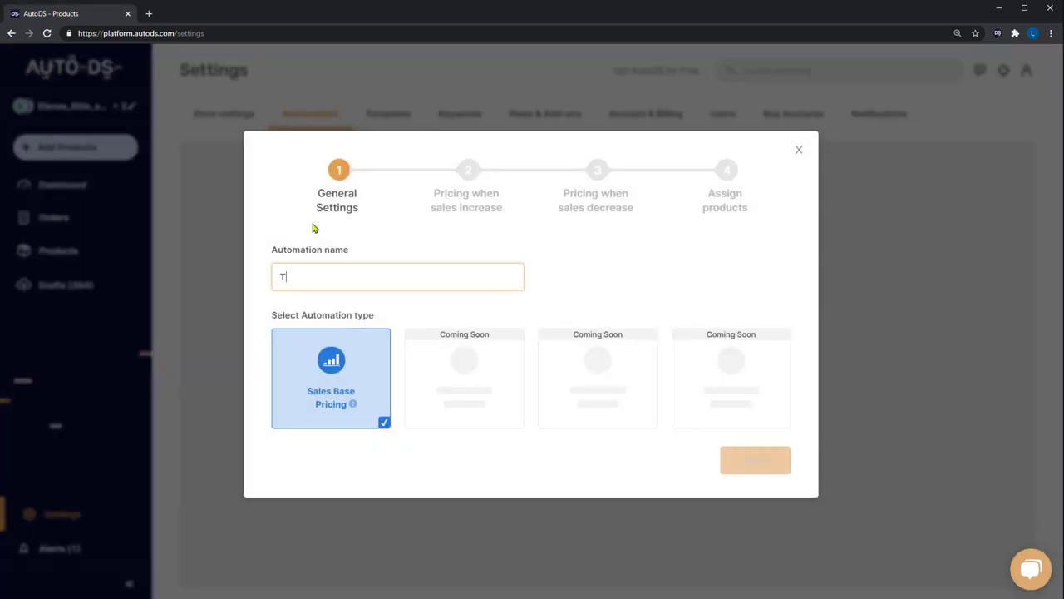
- Raise prices by 1.00% up to a 5% limit when sales increase, then continue
{"action": "left_click", "coordinate": [755, 459]}
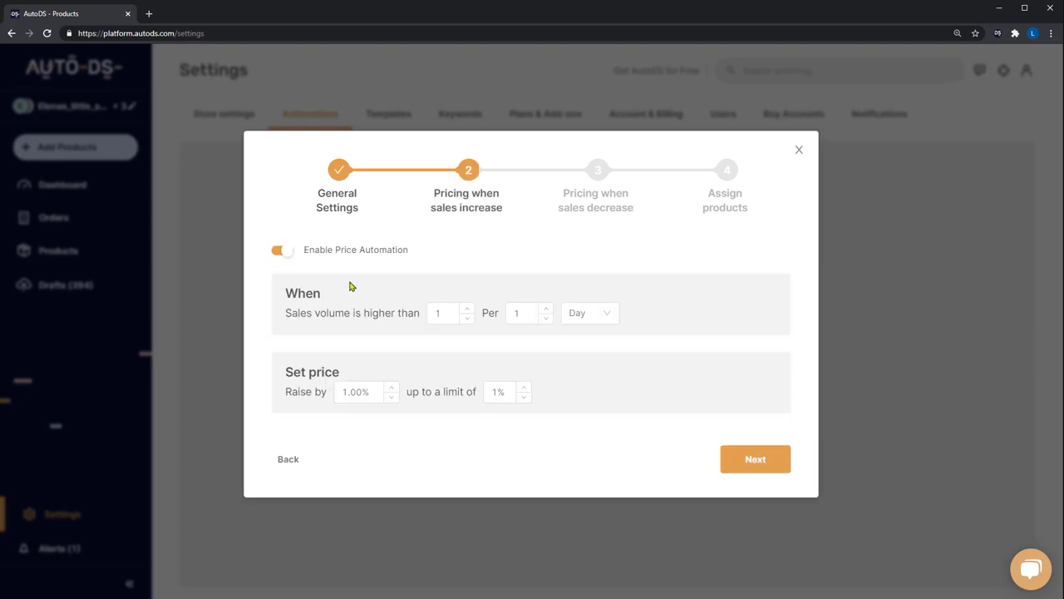
{"action": "mouse_move", "coordinate": [349, 280]}
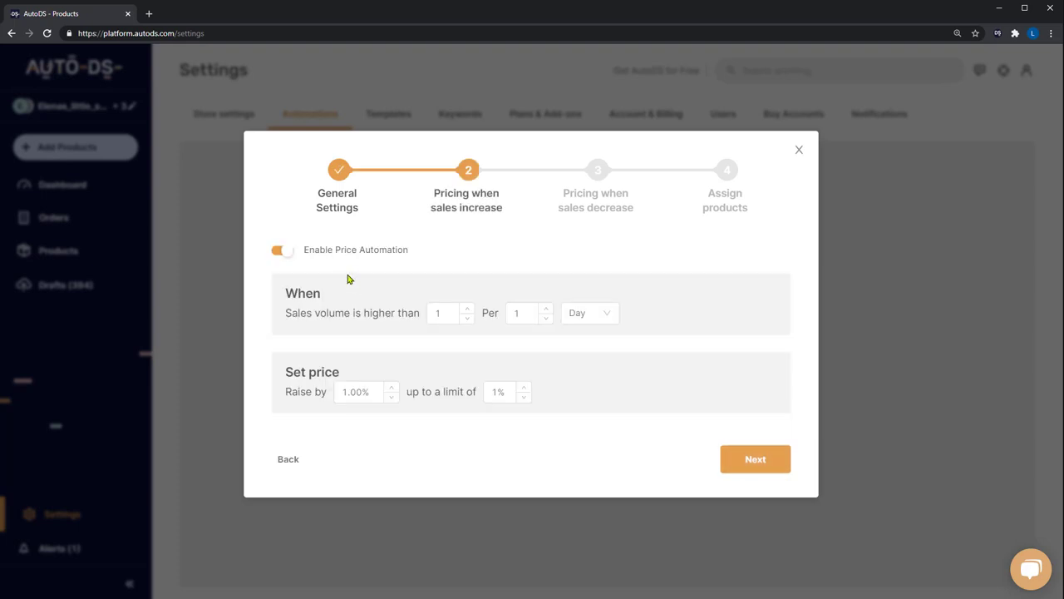
{"action": "mouse_move", "coordinate": [330, 326]}
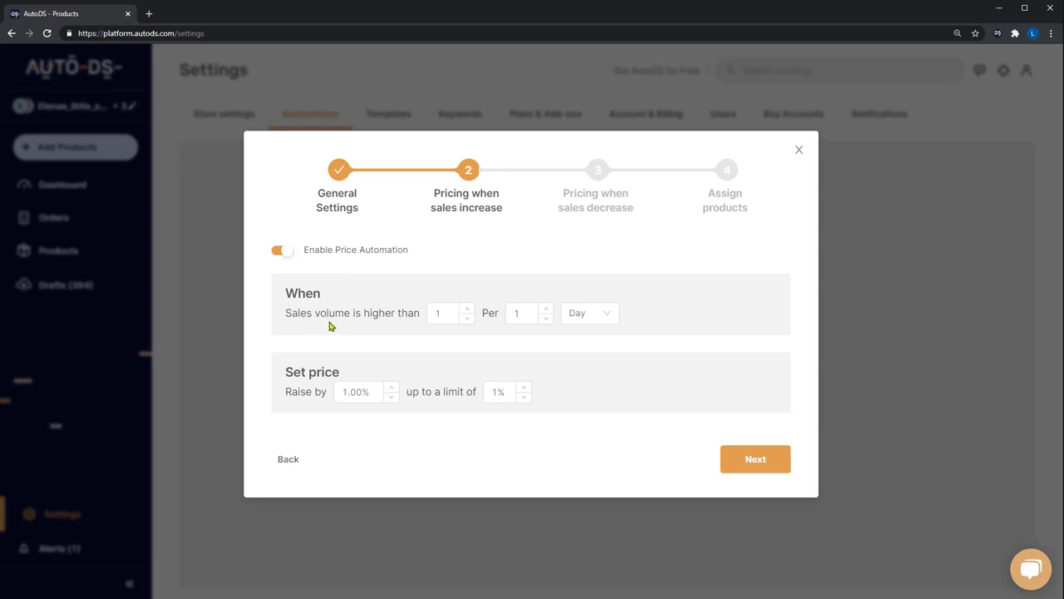
{"action": "left_click", "coordinate": [445, 313]}
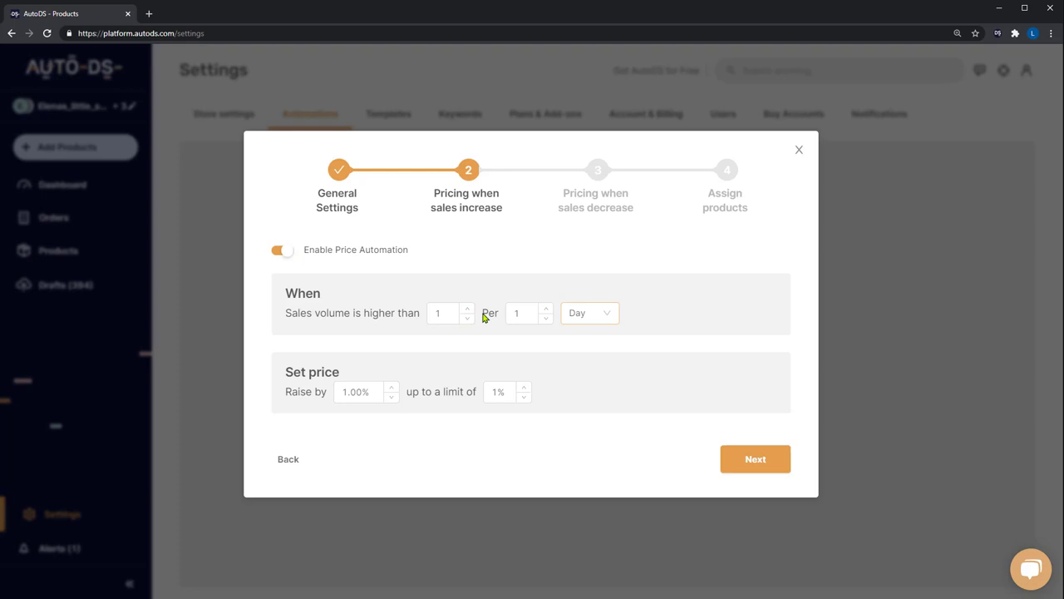
{"action": "left_click", "coordinate": [446, 313]}
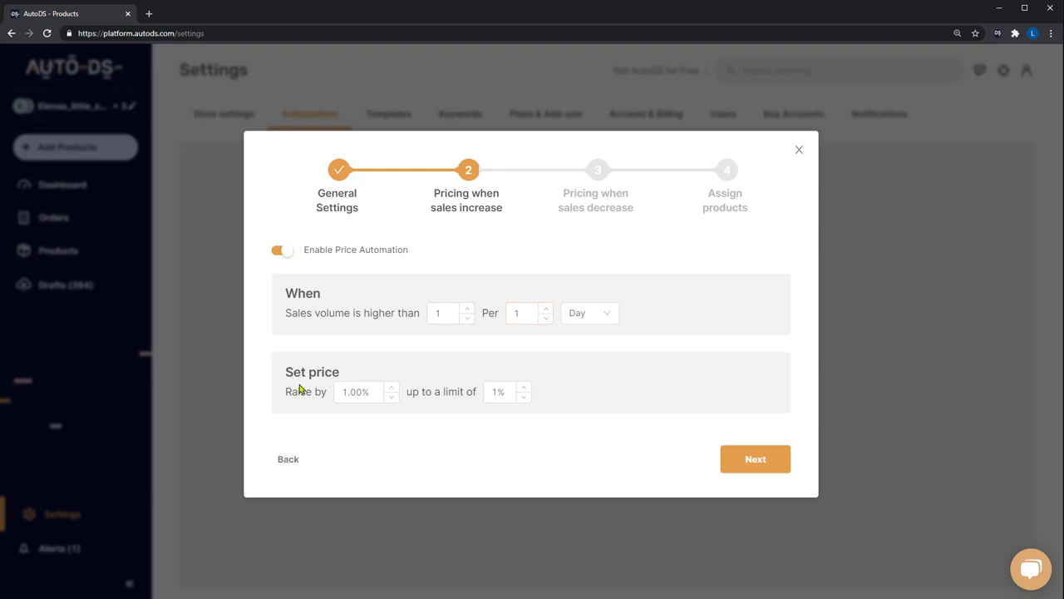
{"action": "left_click", "coordinate": [363, 392]}
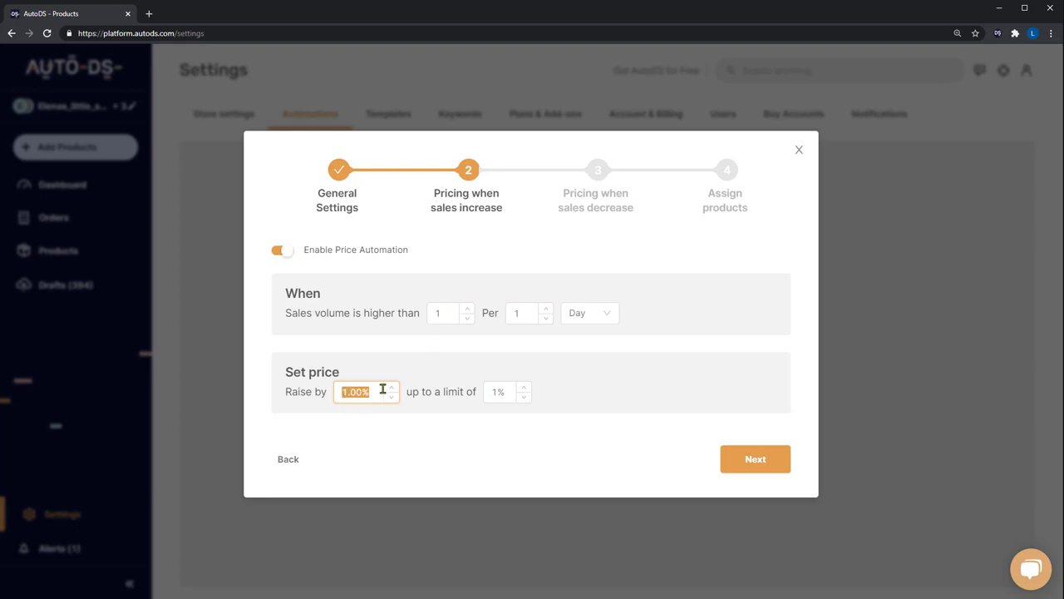
{"action": "left_click", "coordinate": [499, 393]}
{"action": "type", "text": "5"}
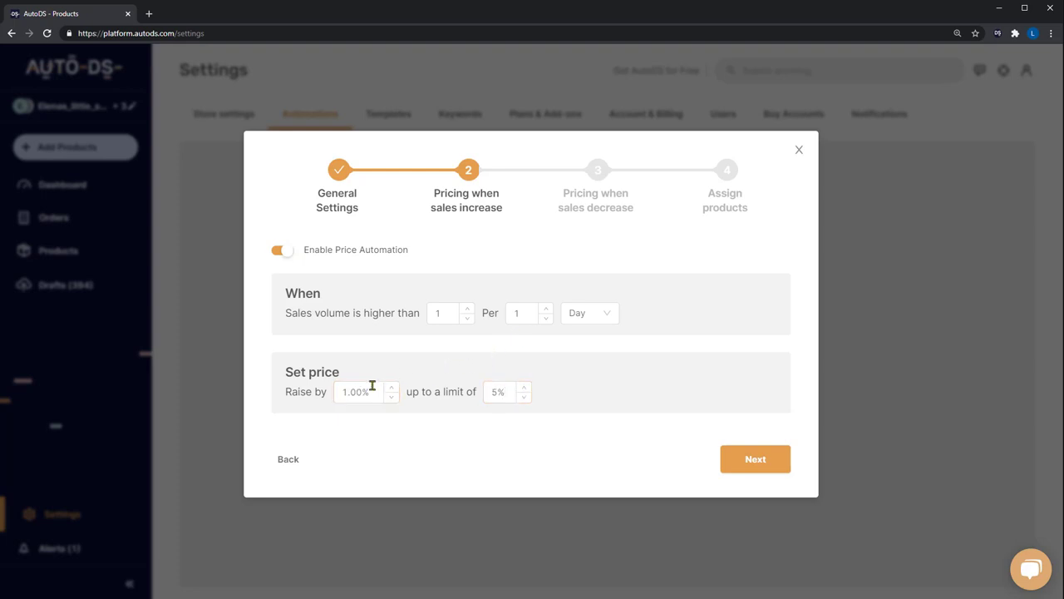
{"action": "left_click", "coordinate": [363, 392]}
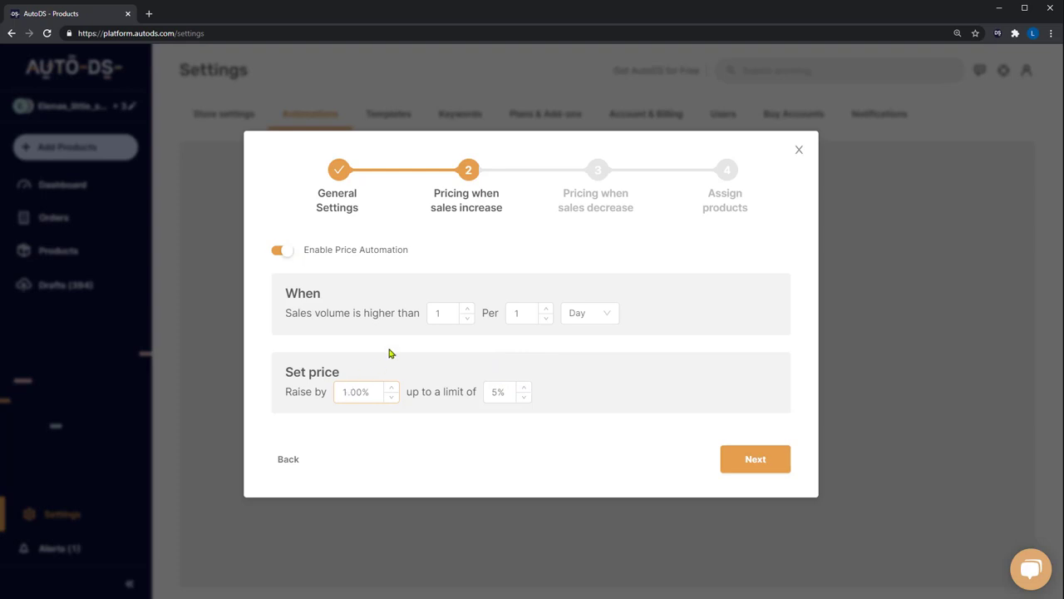
{"action": "left_click", "coordinate": [443, 312]}
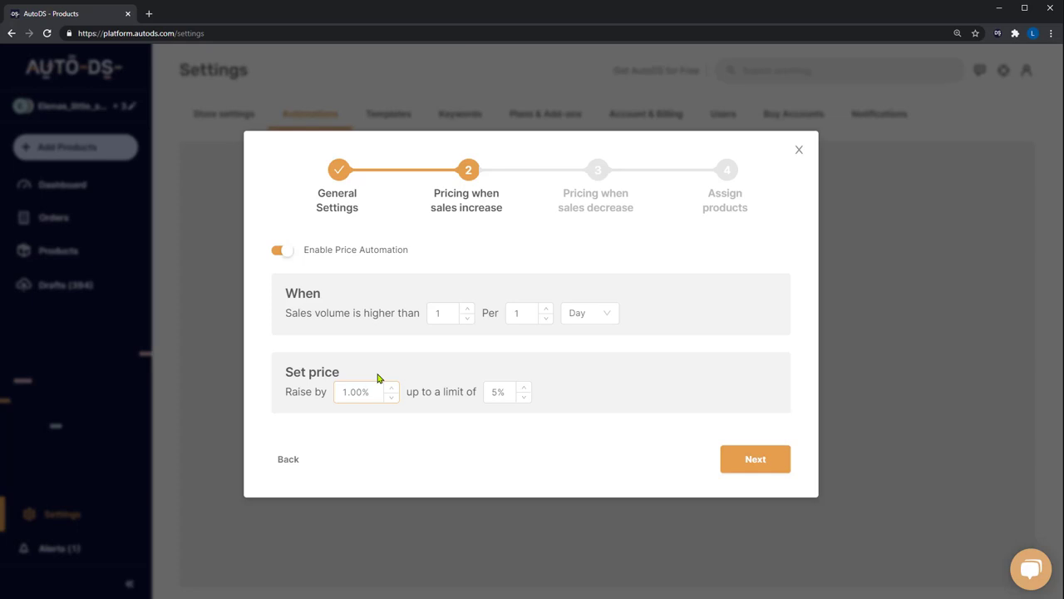
{"action": "left_click", "coordinate": [499, 393]}
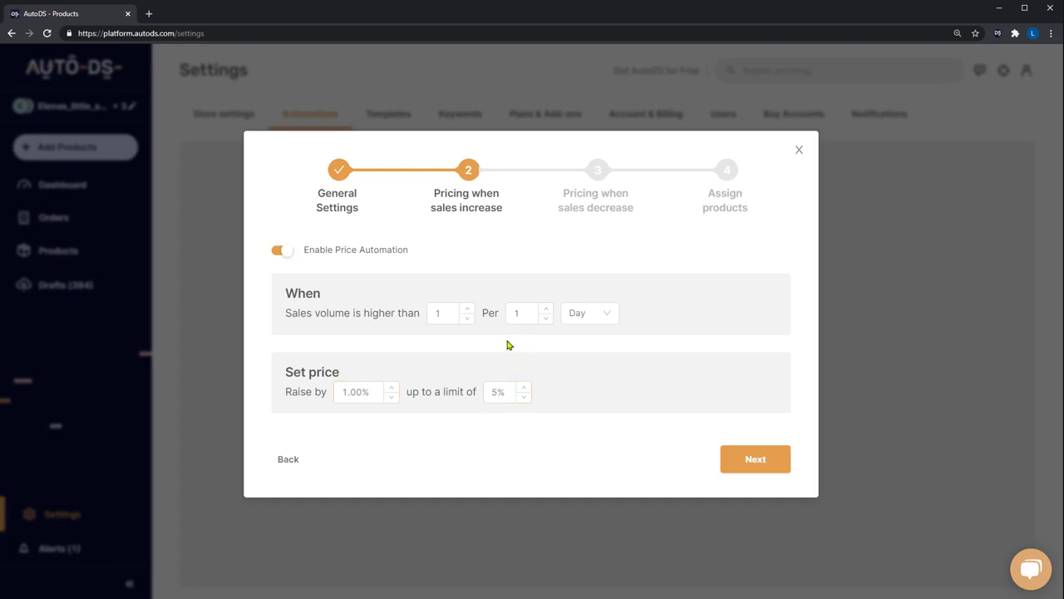
{"action": "mouse_move", "coordinate": [339, 356]}
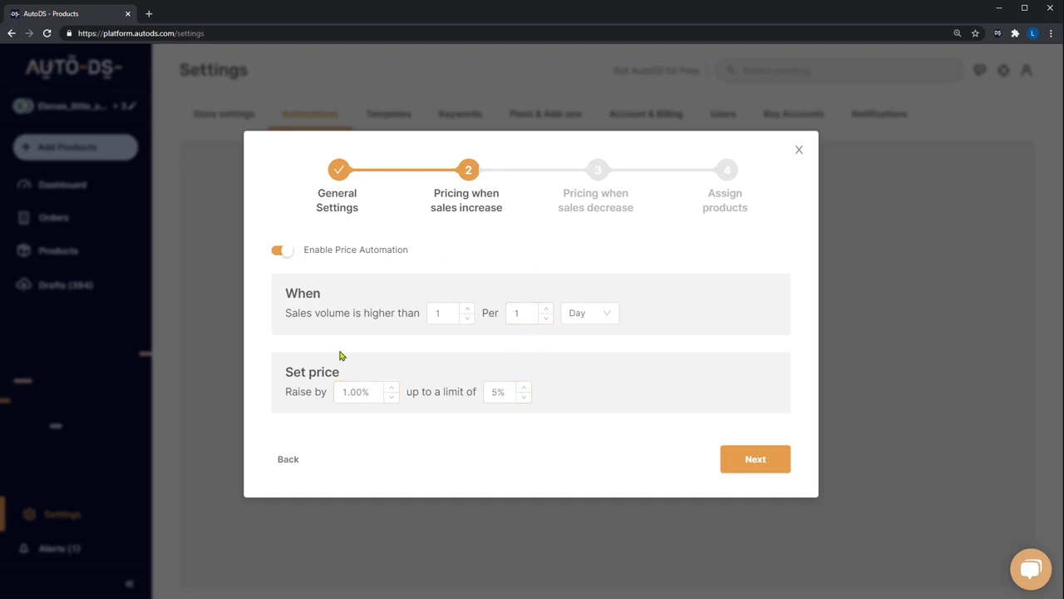
{"action": "left_click", "coordinate": [755, 459]}
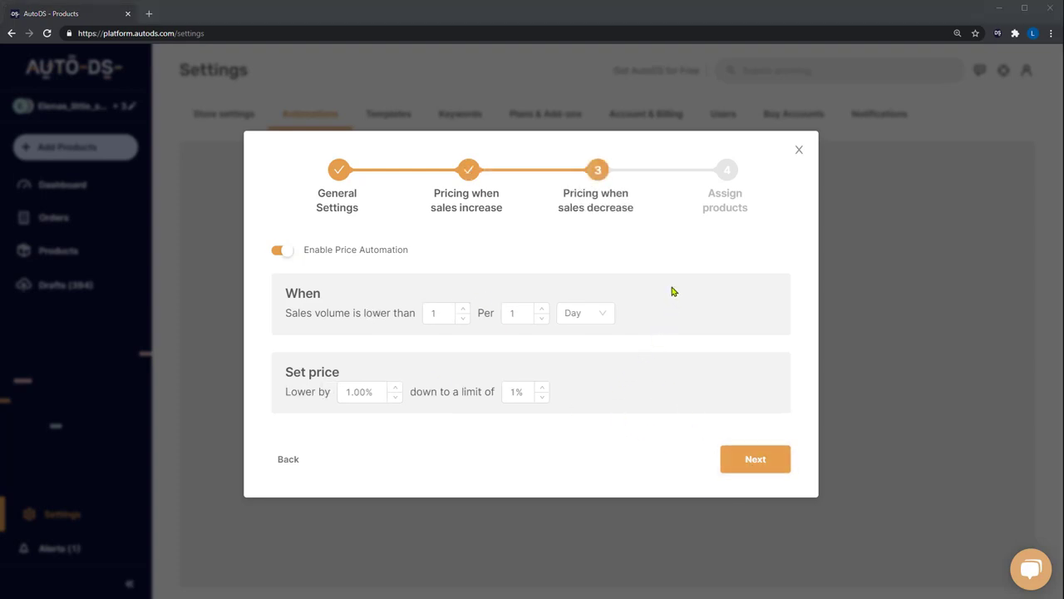
{"action": "mouse_move", "coordinate": [479, 259]}
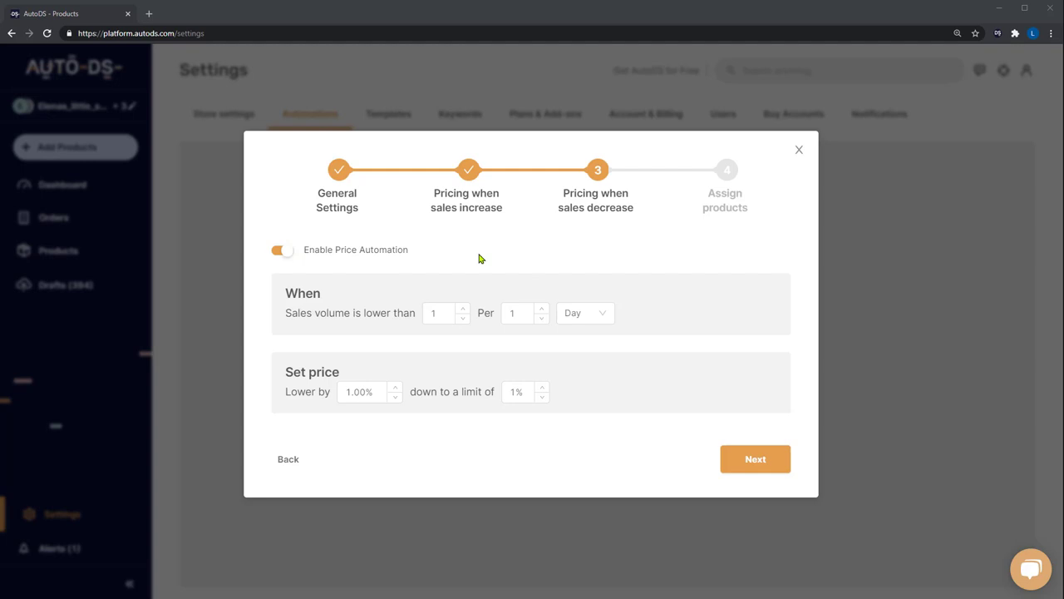
{"action": "mouse_move", "coordinate": [363, 274]}
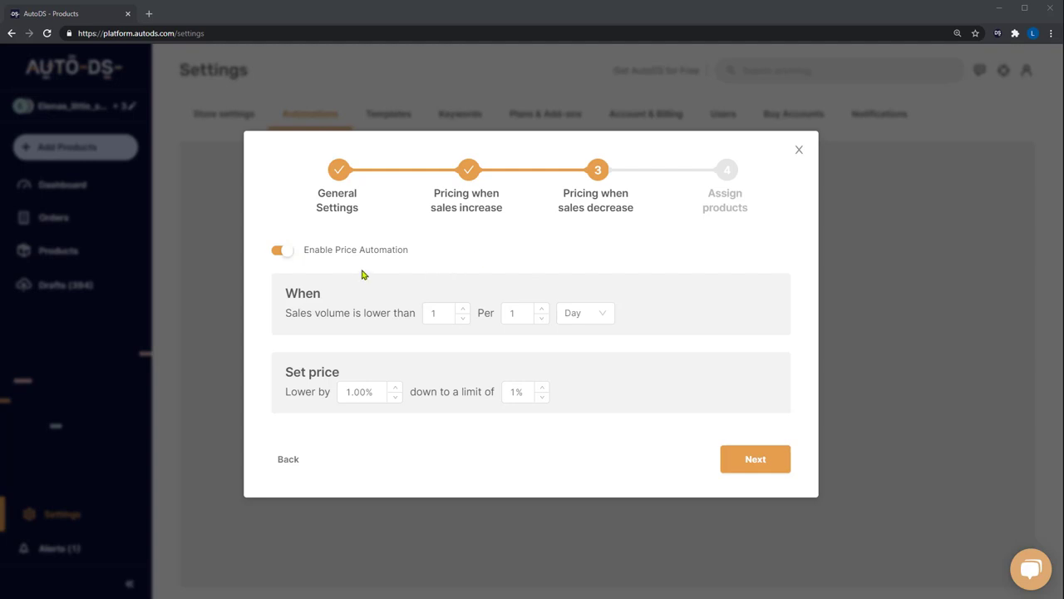
{"action": "mouse_move", "coordinate": [401, 318]}
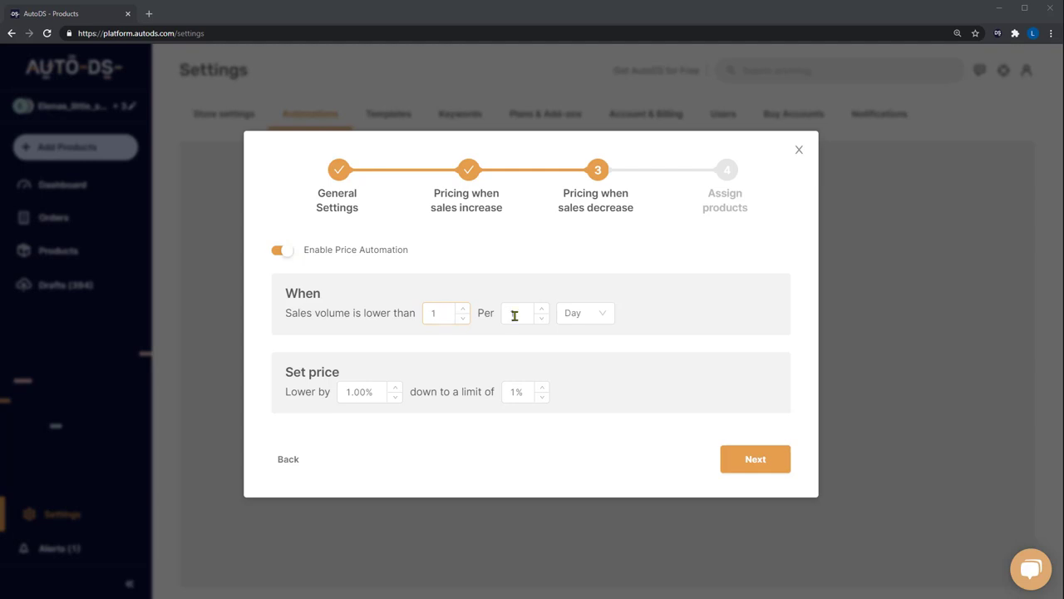
- Set the decrease threshold to under 1 sale per 10 days
{"action": "type", "text": "1"}
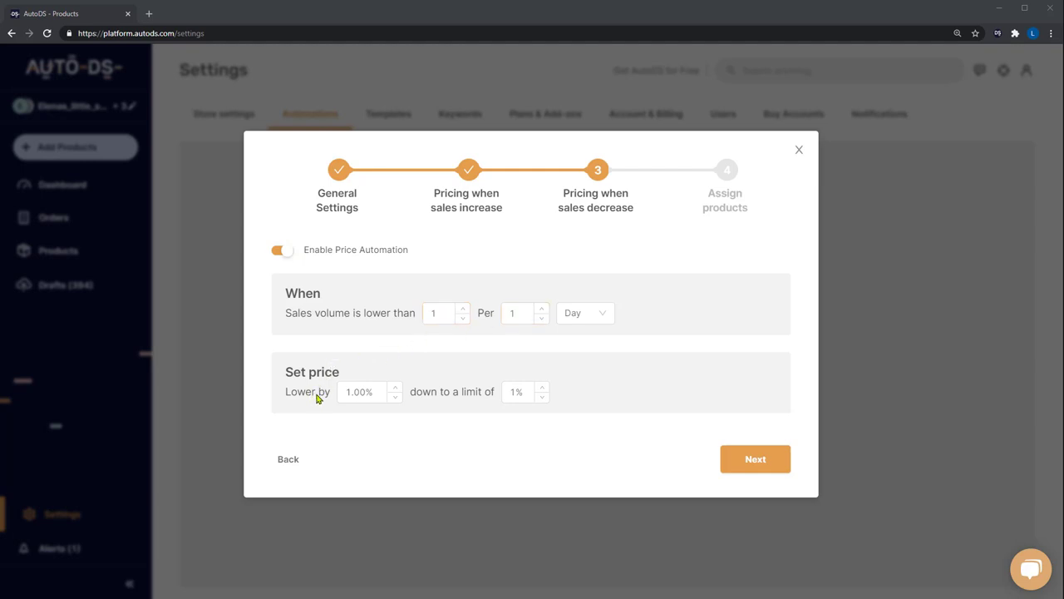
{"action": "mouse_move", "coordinate": [442, 396]}
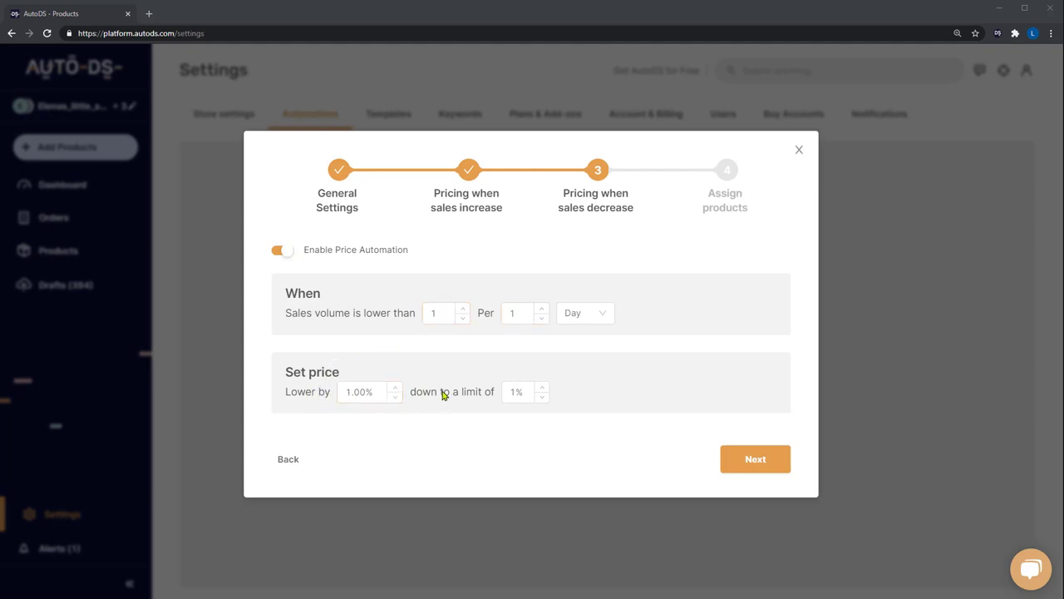
{"action": "left_click", "coordinate": [516, 393]}
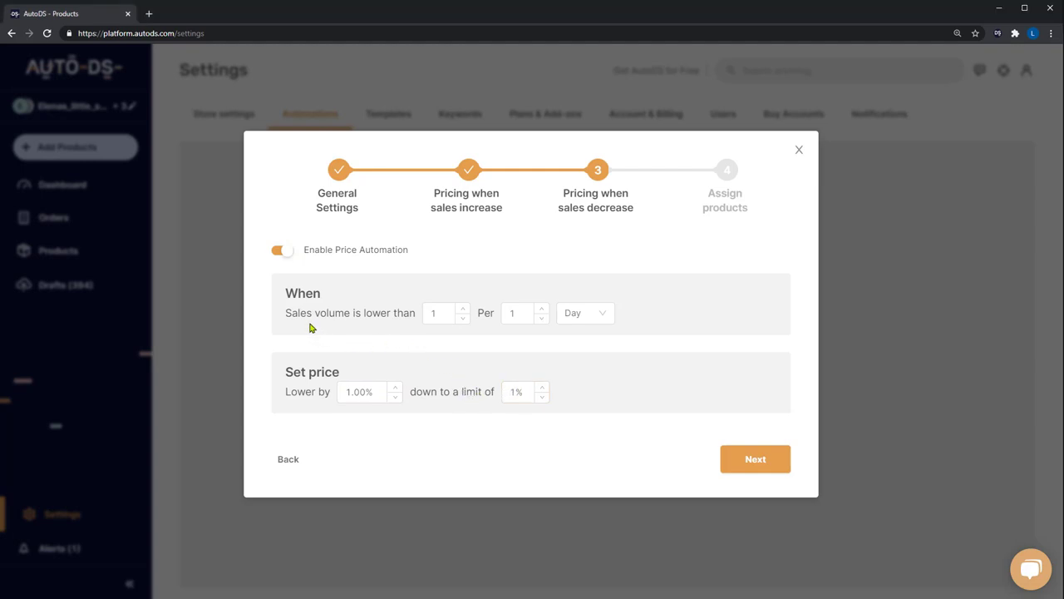
{"action": "left_click", "coordinate": [439, 312]}
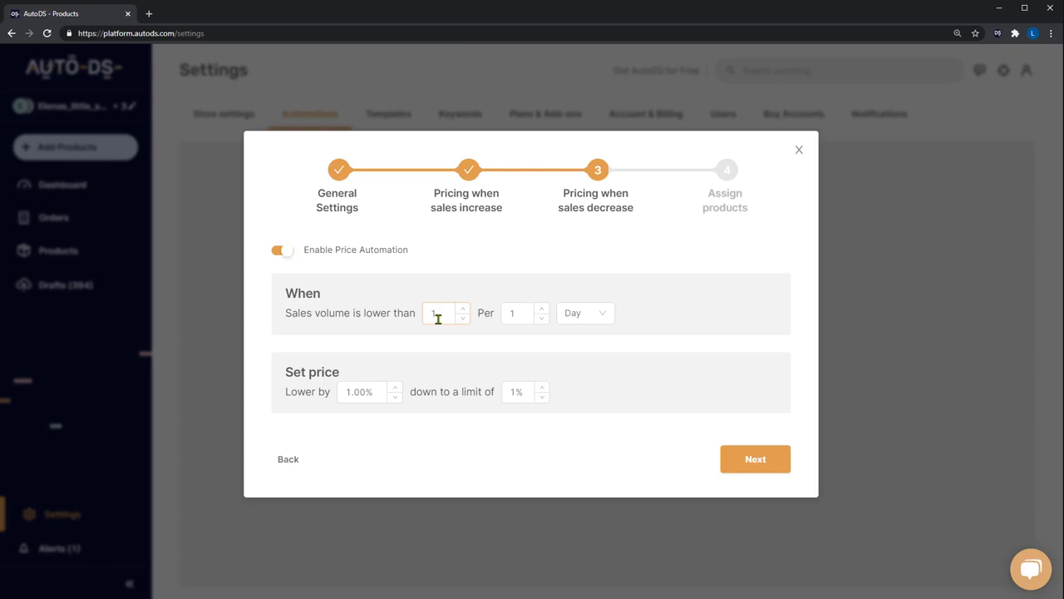
{"action": "left_click", "coordinate": [513, 313]}
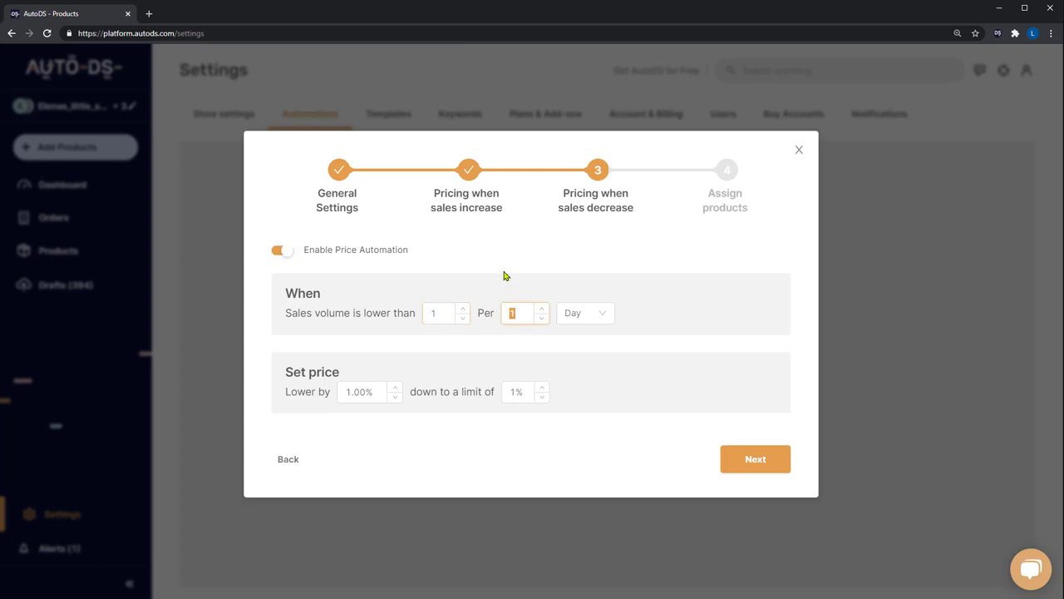
{"action": "type", "text": "10"}
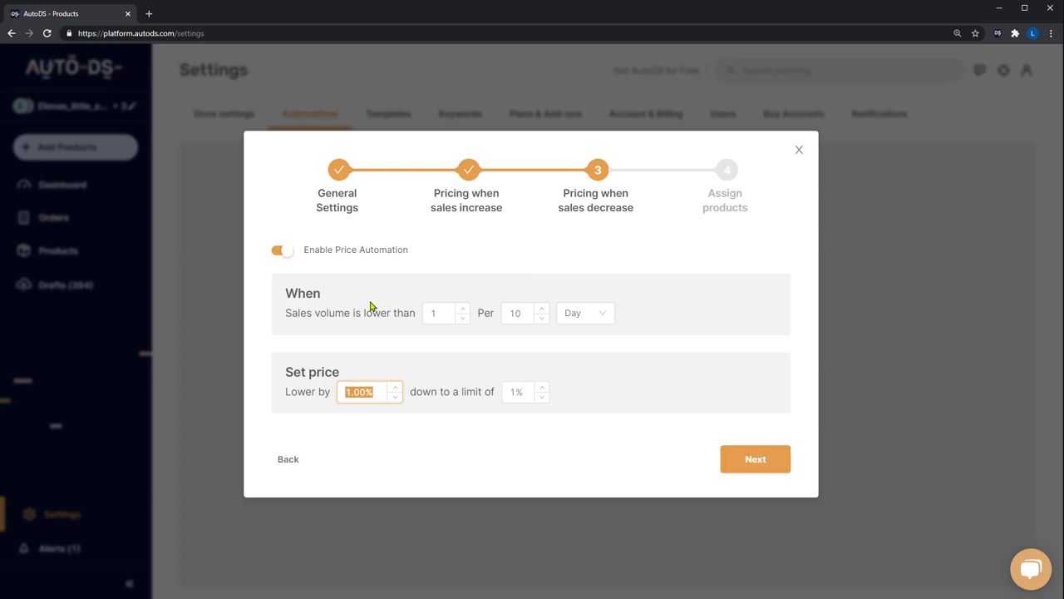
- Lower prices by 2.00% down to a 10% limit, then continue to product assignment
{"action": "left_click", "coordinate": [519, 392]}
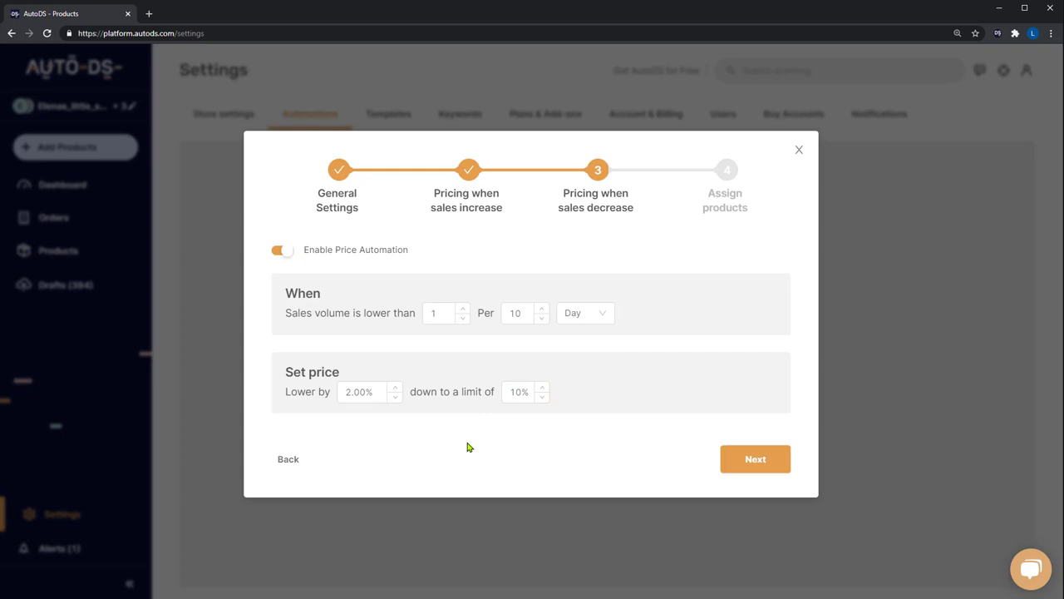
{"action": "mouse_move", "coordinate": [443, 429]}
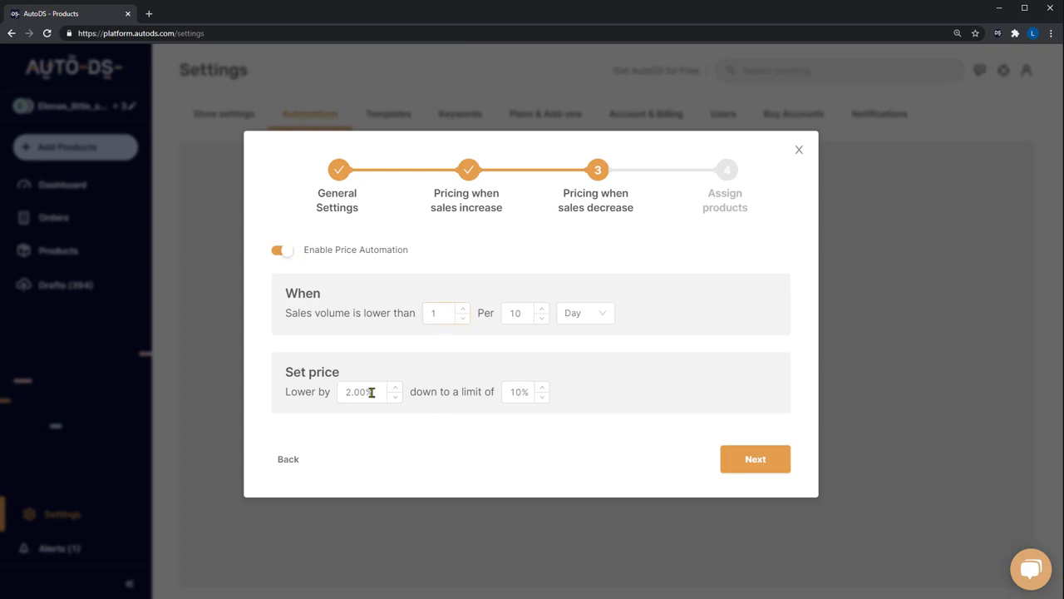
{"action": "mouse_move", "coordinate": [499, 326]}
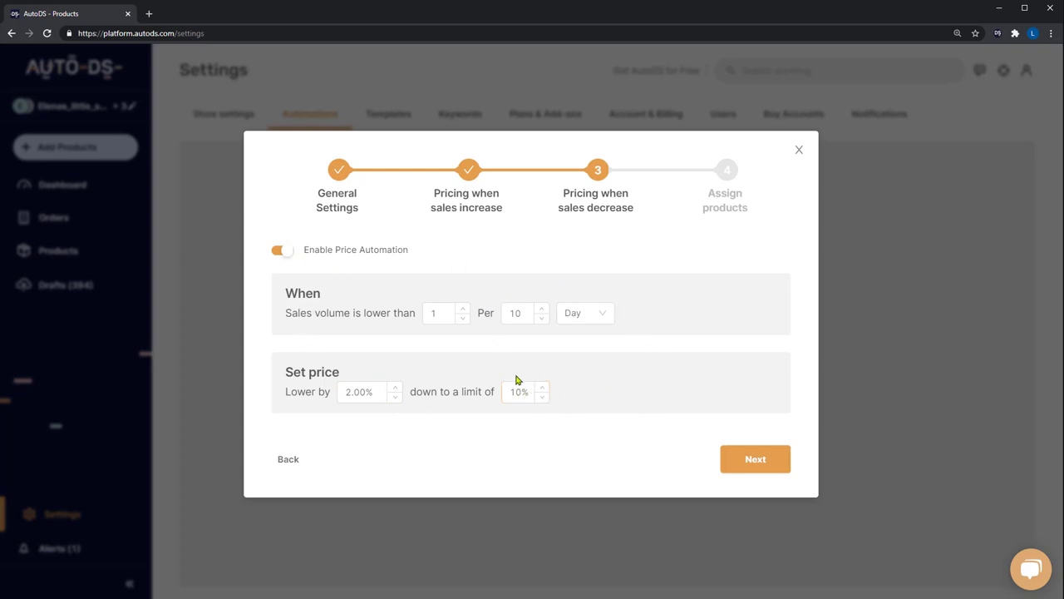
{"action": "left_click", "coordinate": [519, 392]}
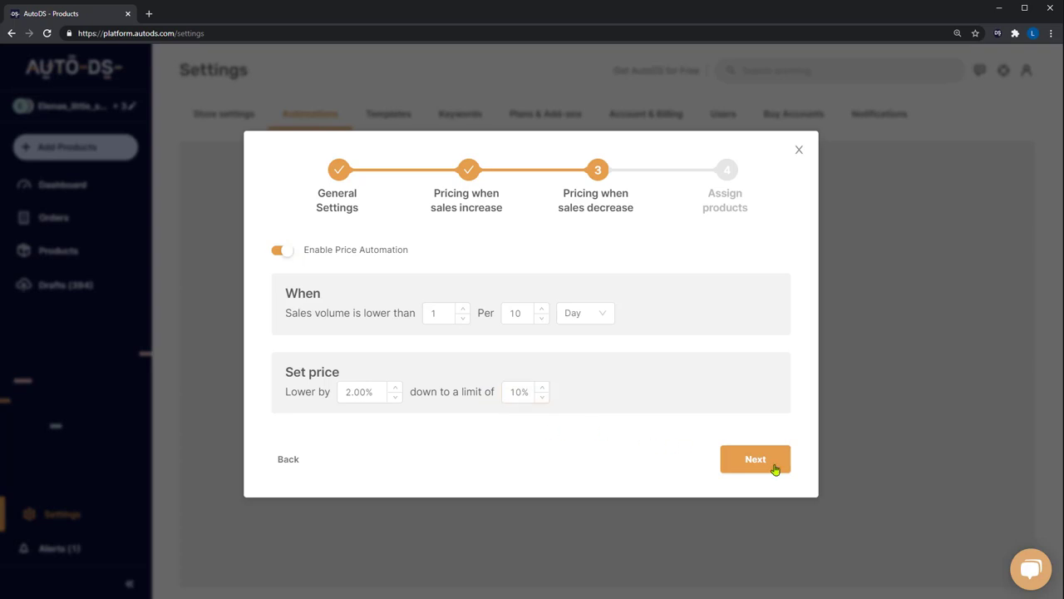
{"action": "left_click", "coordinate": [755, 459]}
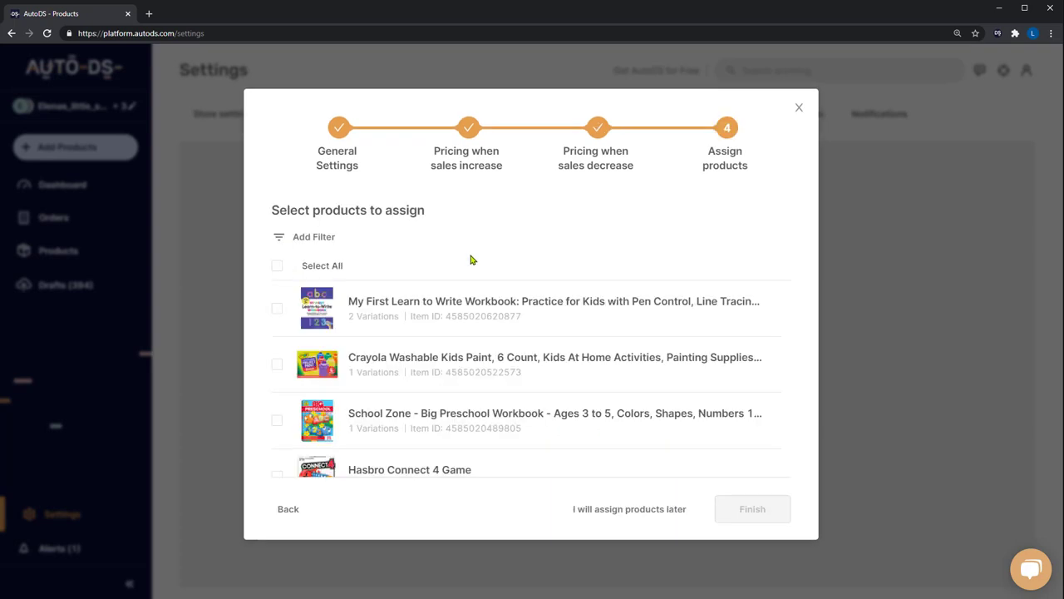
{"action": "mouse_move", "coordinate": [404, 263]}
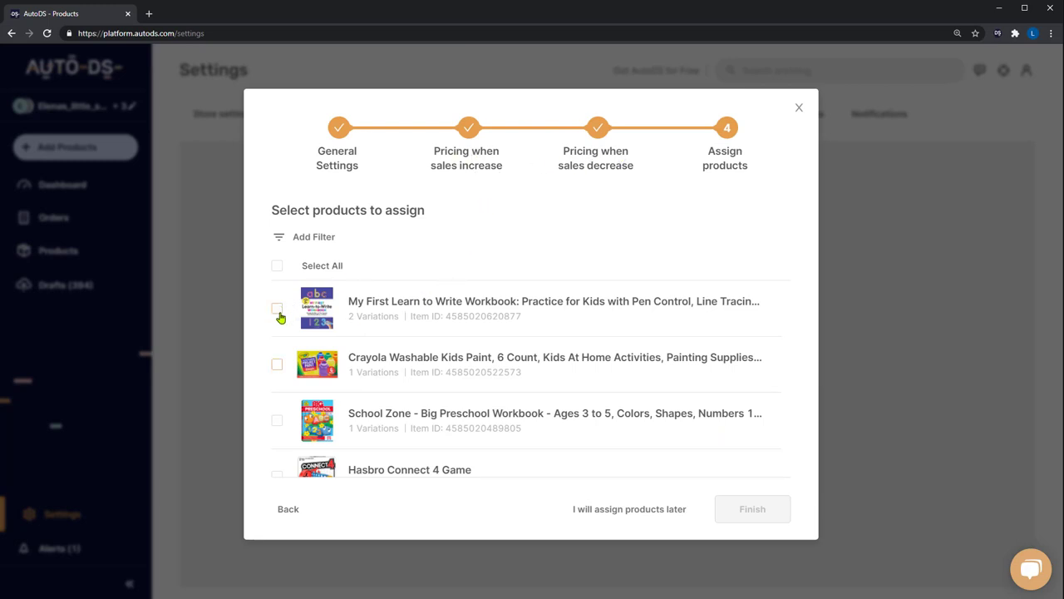
- Select all 150 products on the page for the automation
{"action": "left_click", "coordinate": [276, 308]}
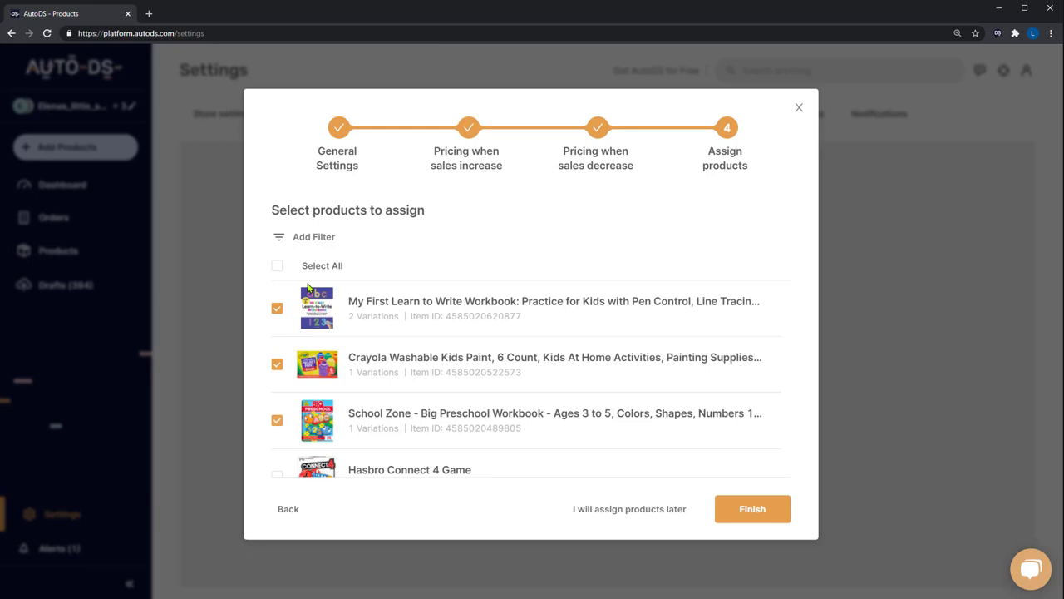
{"action": "left_click", "coordinate": [276, 267]}
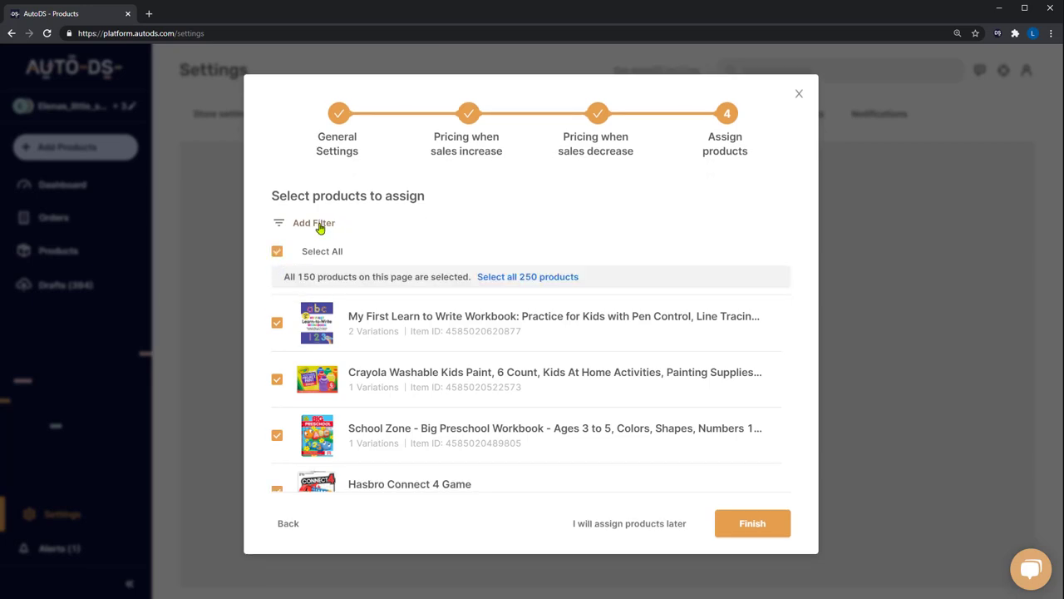
{"action": "left_click", "coordinate": [313, 222]}
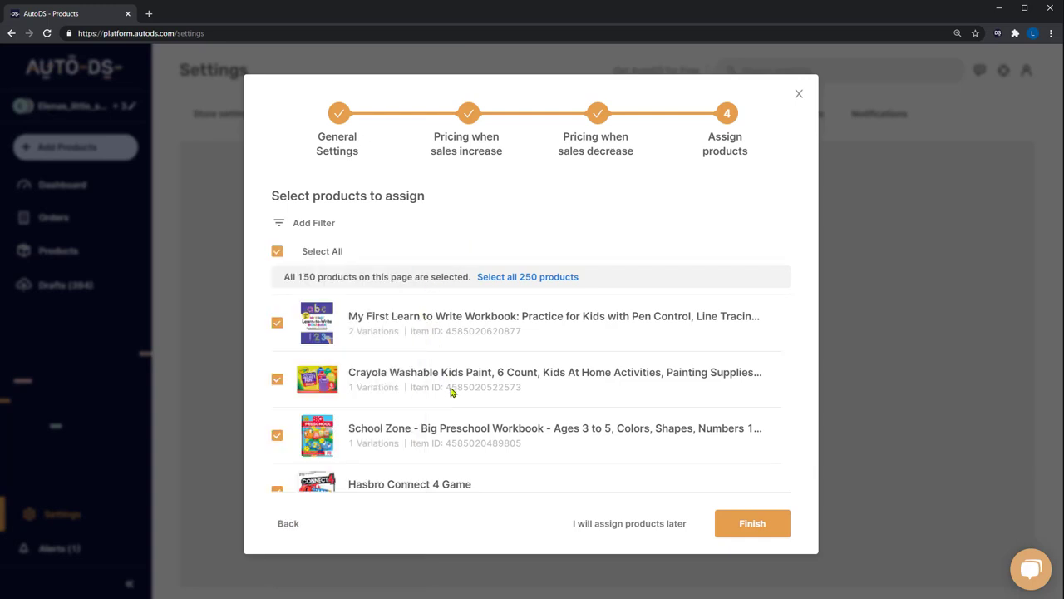
{"action": "mouse_move", "coordinate": [549, 400]}
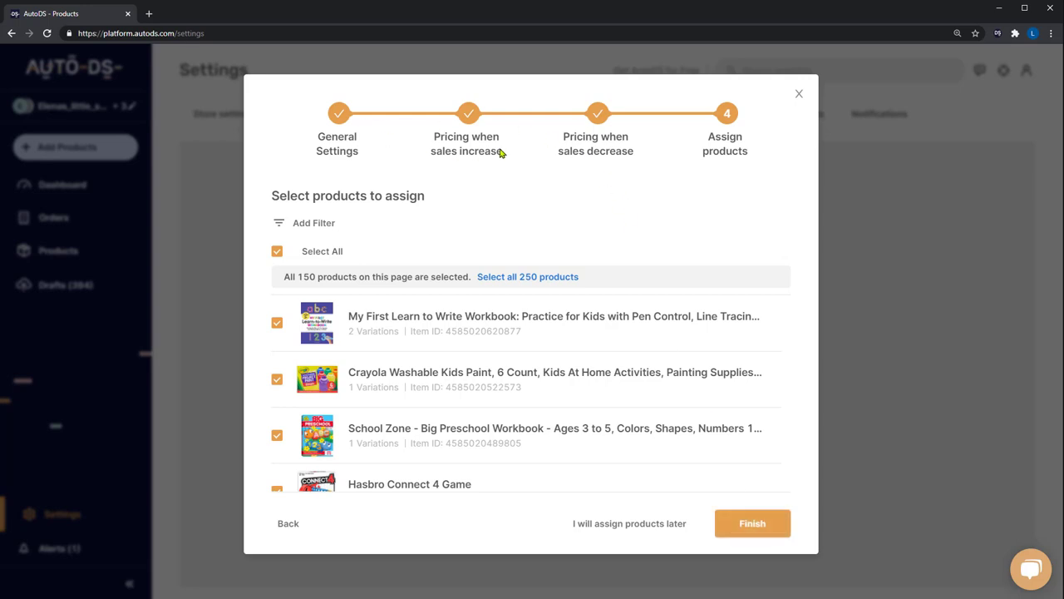
{"action": "mouse_move", "coordinate": [752, 565]}
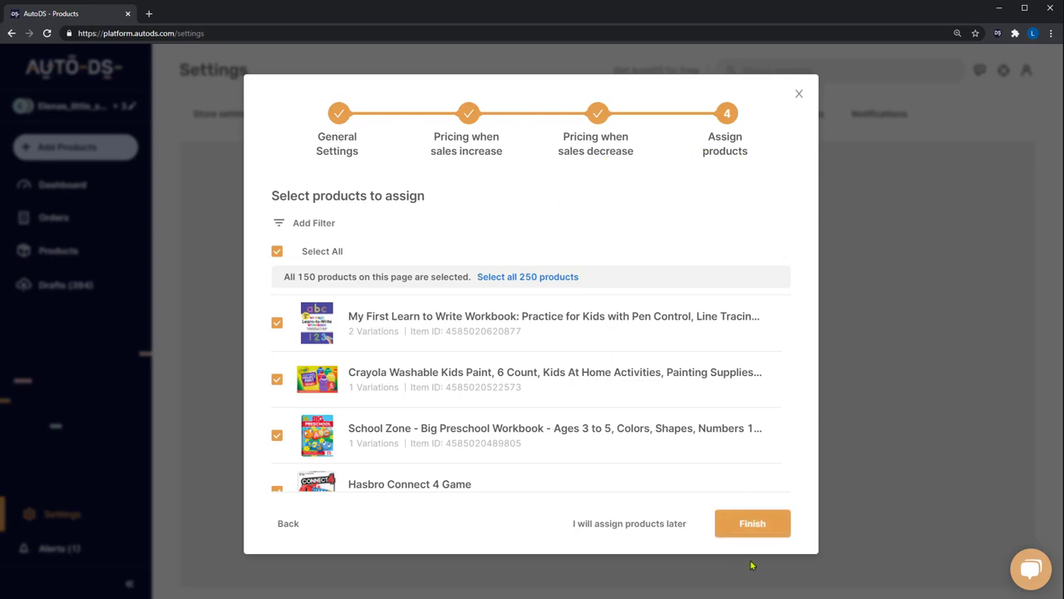
- Finish the Test automation, toggle it off and back on so it stays enabled
{"action": "left_click", "coordinate": [752, 523]}
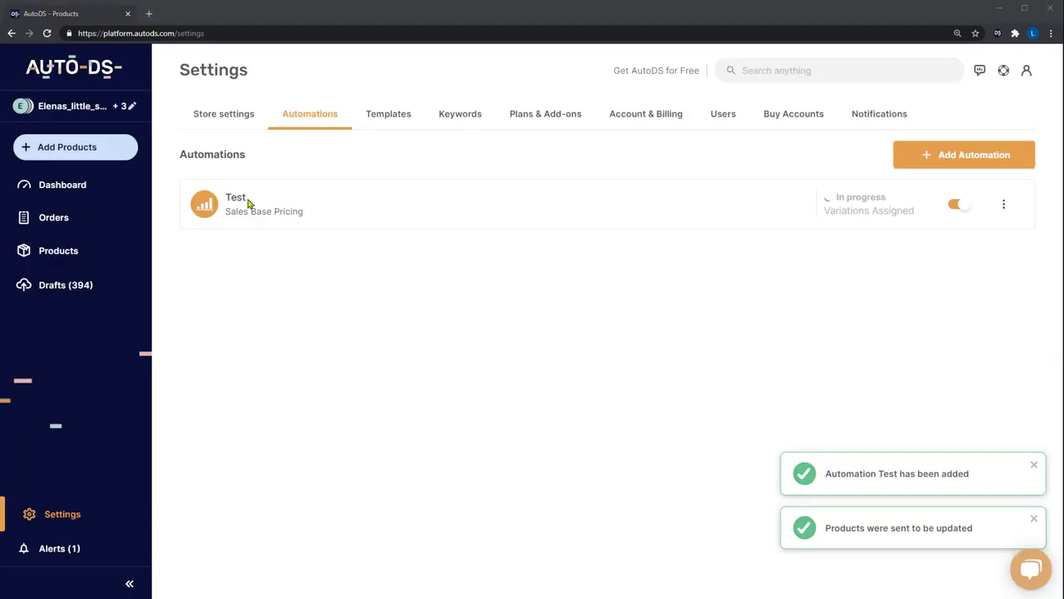
{"action": "mouse_move", "coordinate": [582, 190]}
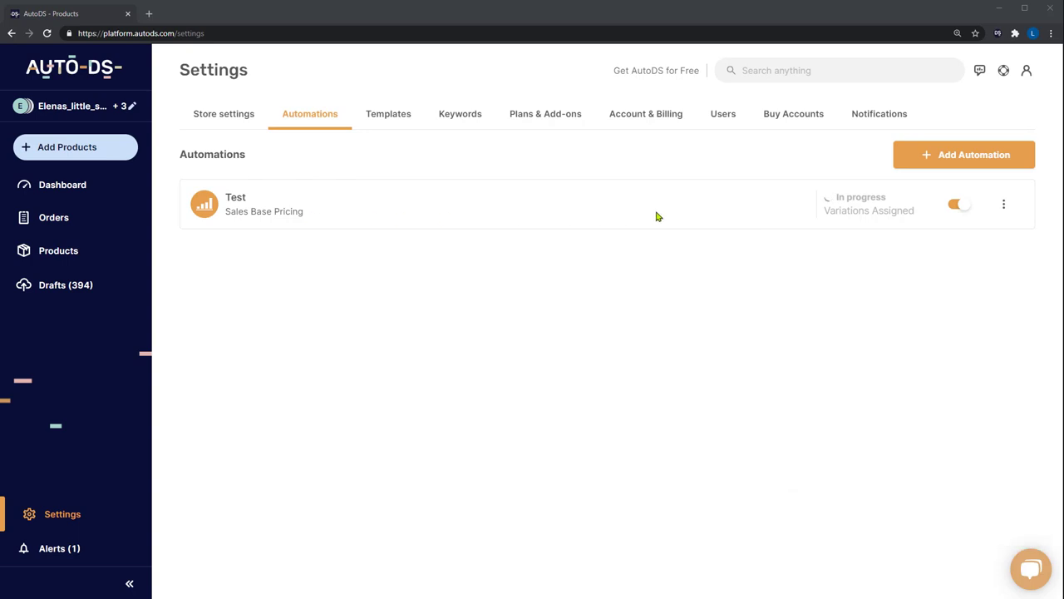
{"action": "mouse_move", "coordinate": [868, 219]}
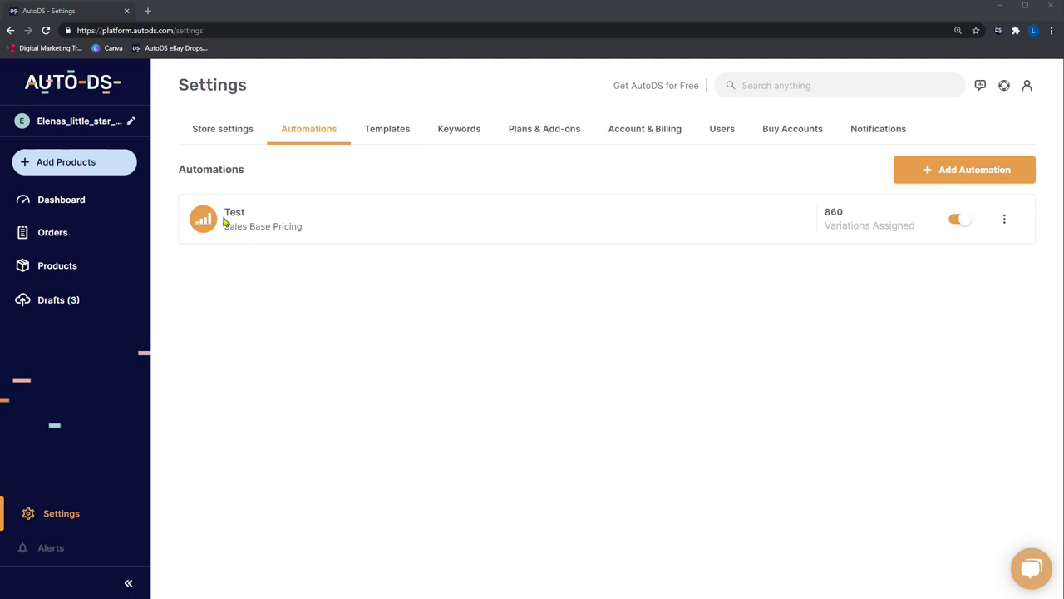
{"action": "mouse_move", "coordinate": [279, 226]}
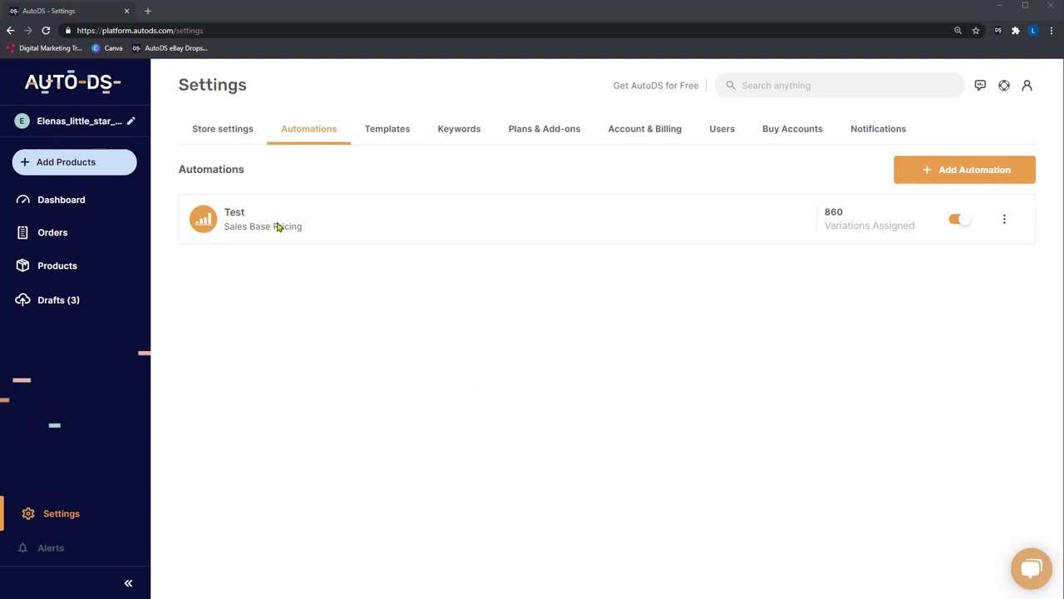
{"action": "mouse_move", "coordinate": [774, 210]}
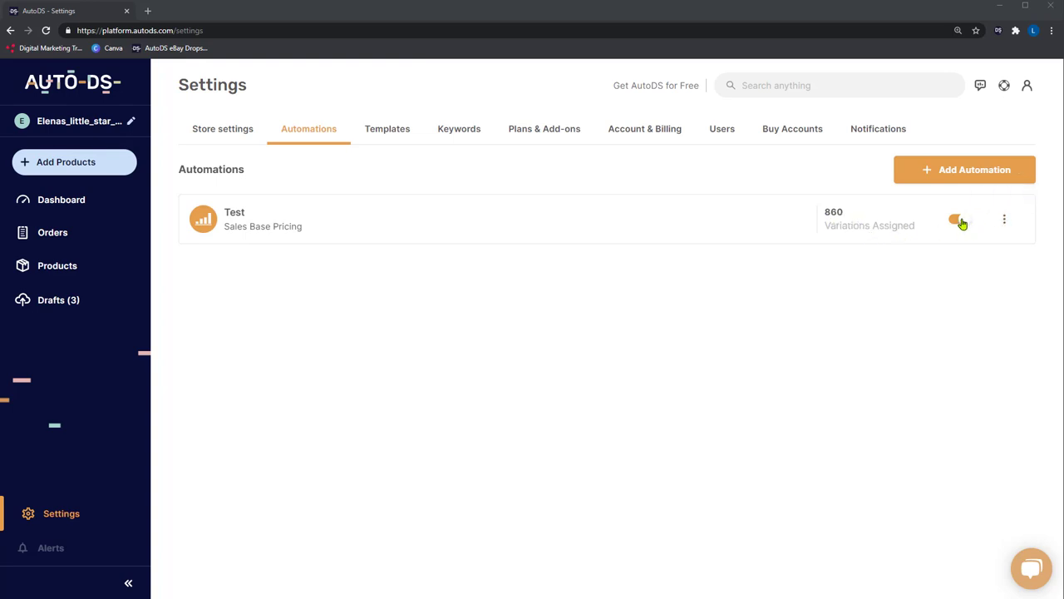
{"action": "left_click", "coordinate": [958, 220]}
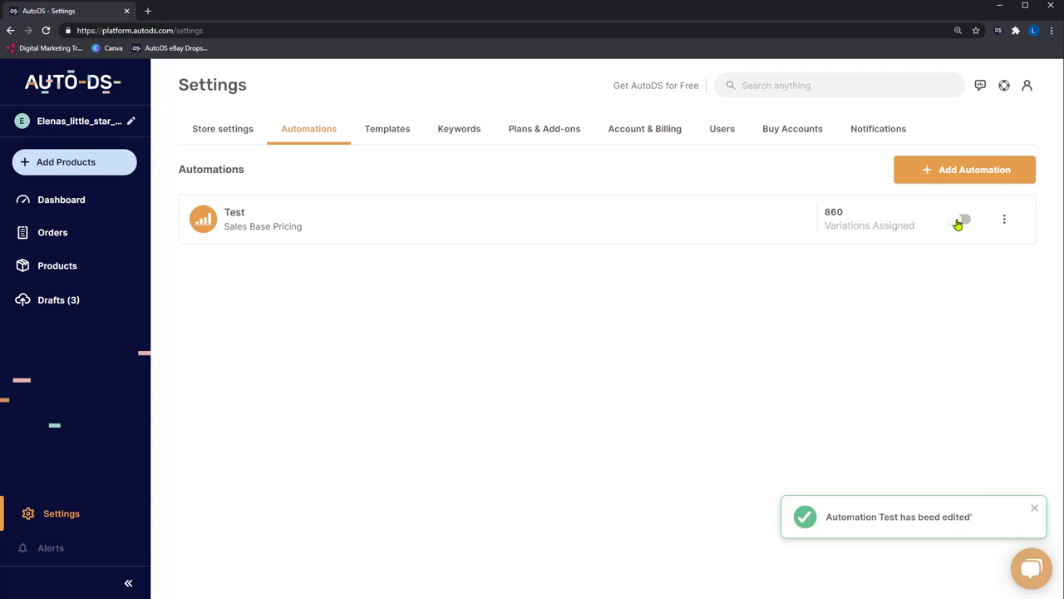
{"action": "left_click", "coordinate": [1005, 220]}
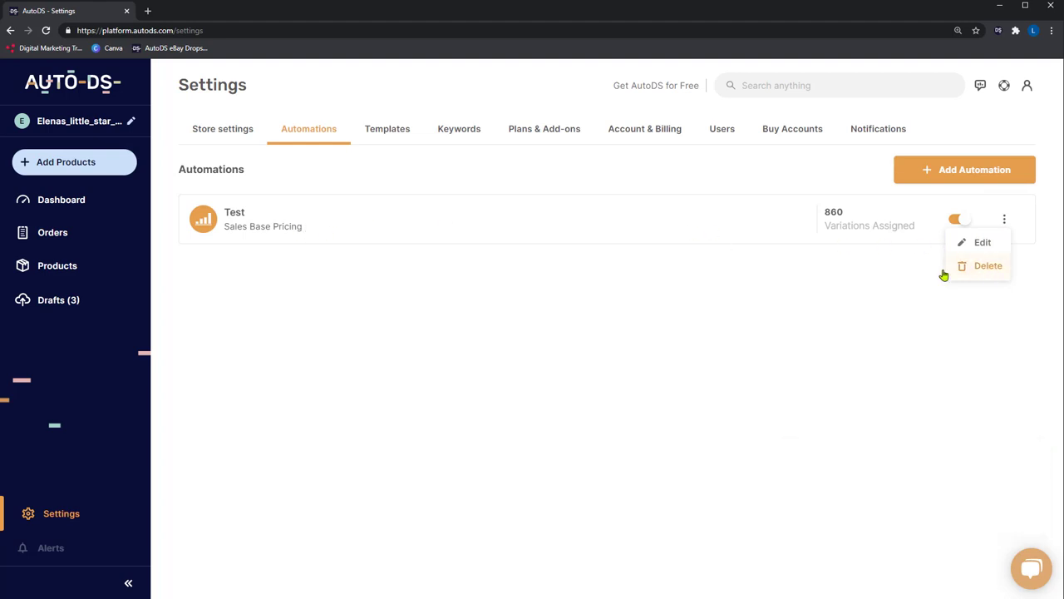
{"action": "left_click", "coordinate": [629, 386]}
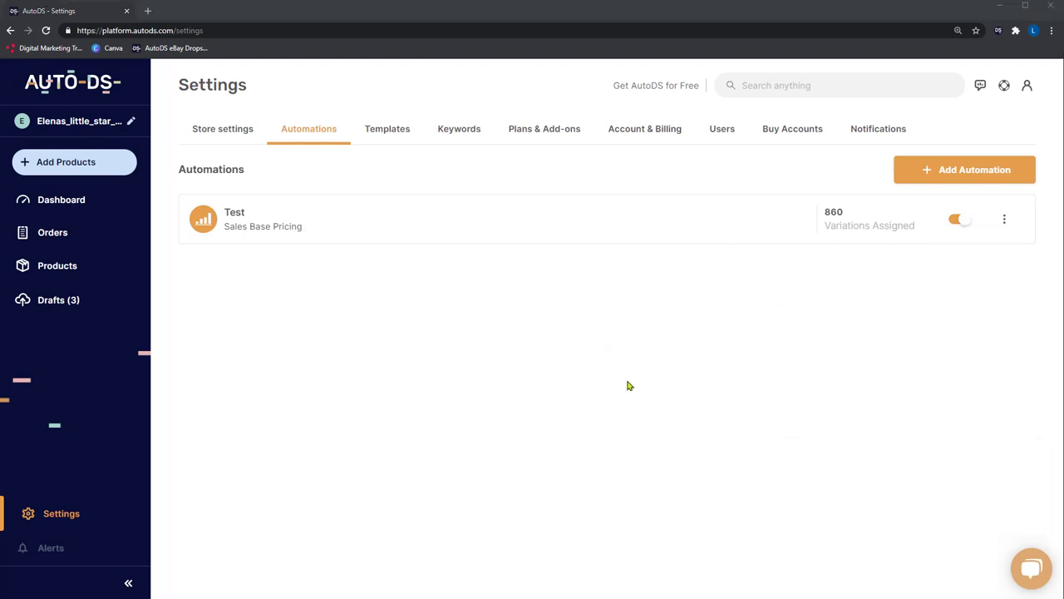